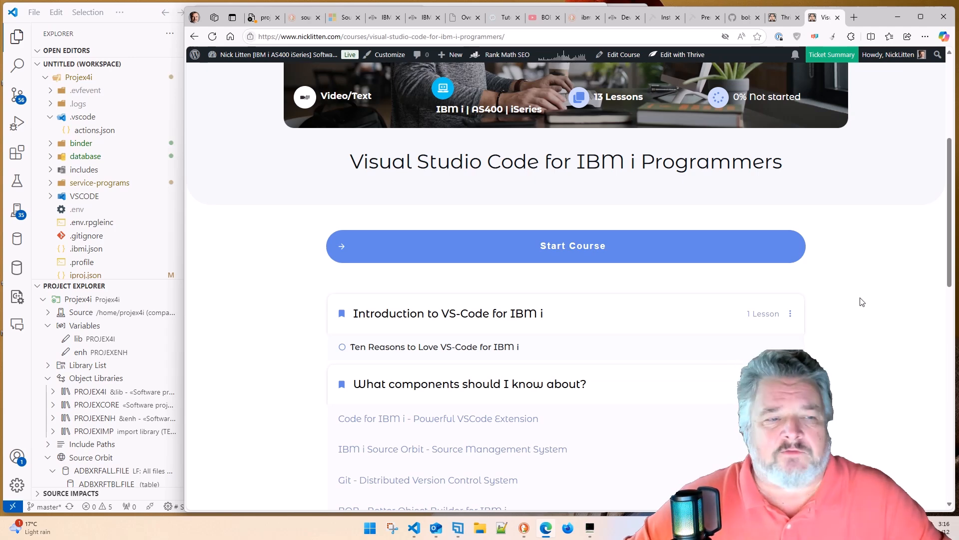
# Scroll to the lesson list and open the Code for IBM i - Powerful VSCode Extension topic
pyautogui.scroll(-3)
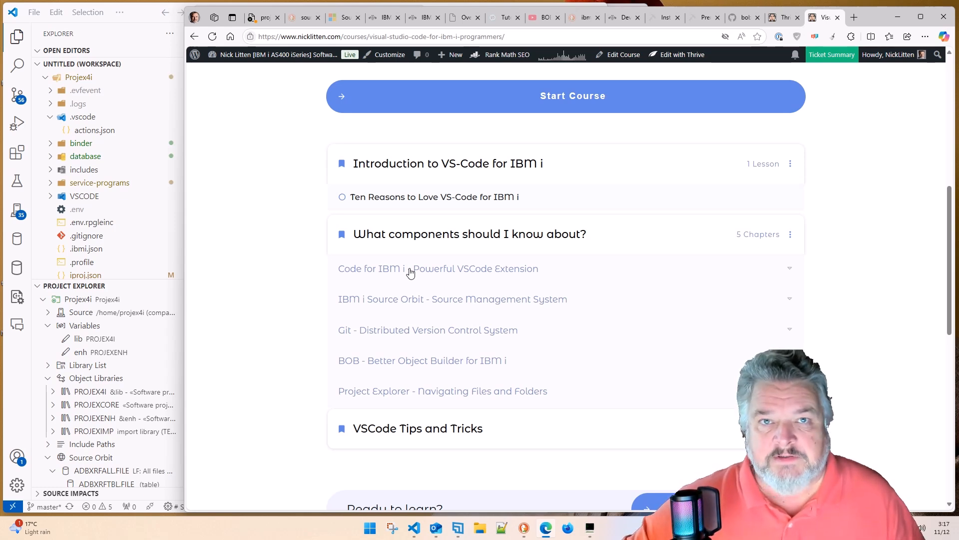
pyautogui.moveTo(389, 308)
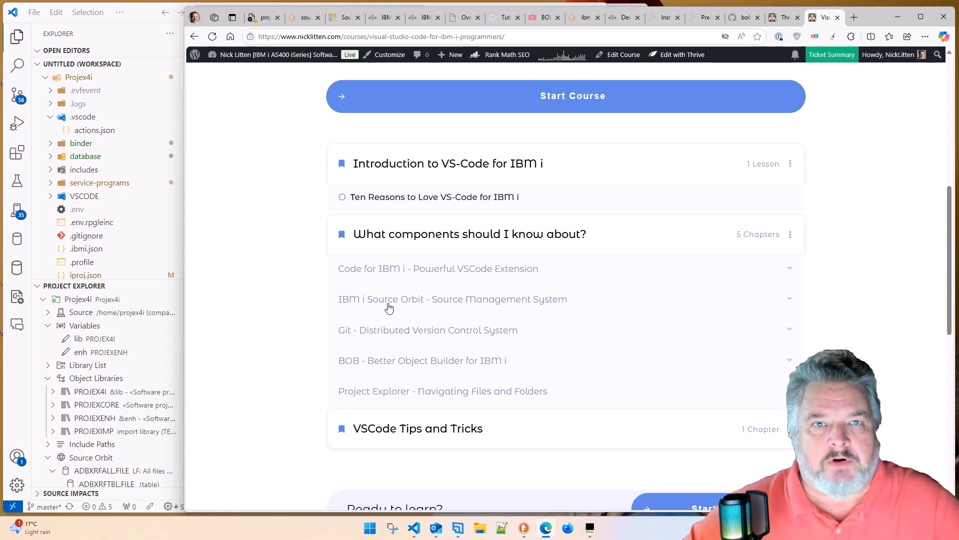
pyautogui.moveTo(508, 339)
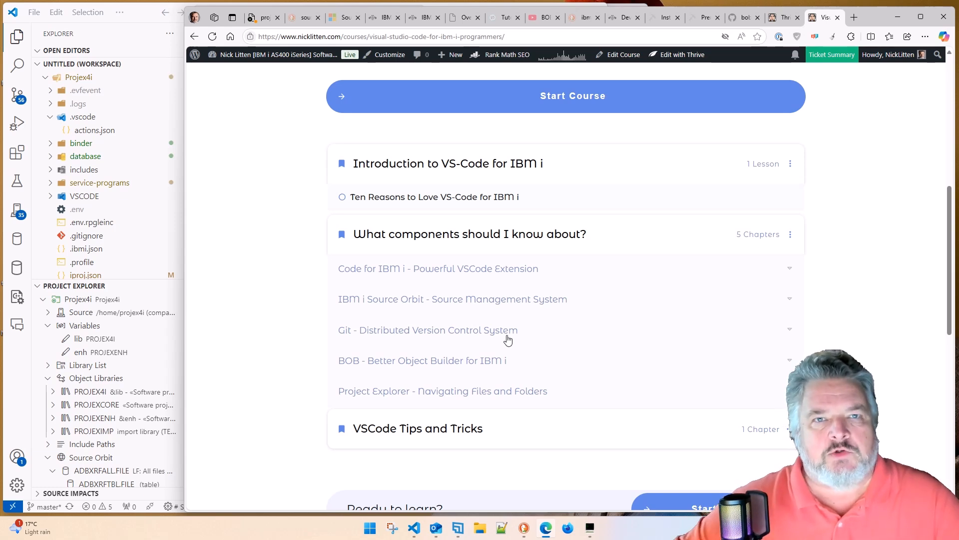
pyautogui.moveTo(510, 366)
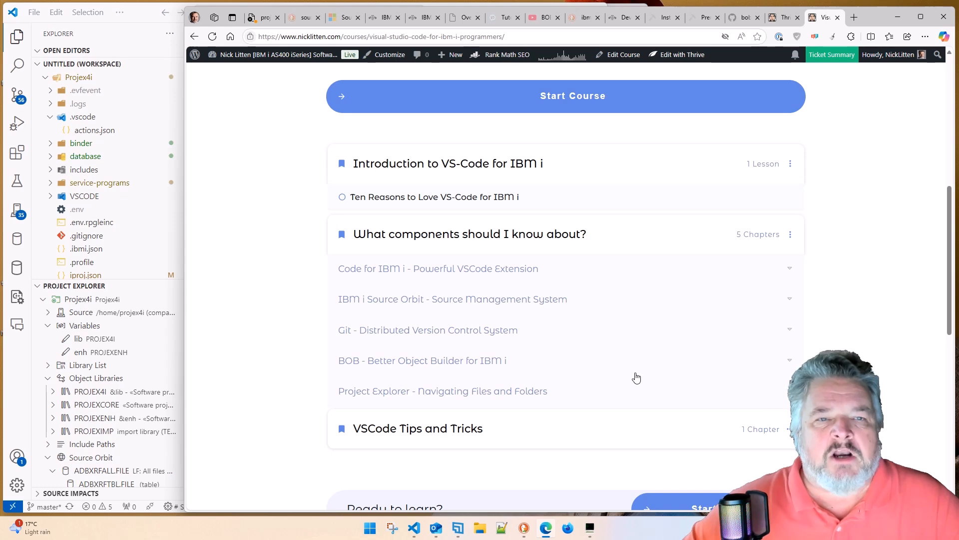
pyautogui.moveTo(586, 285)
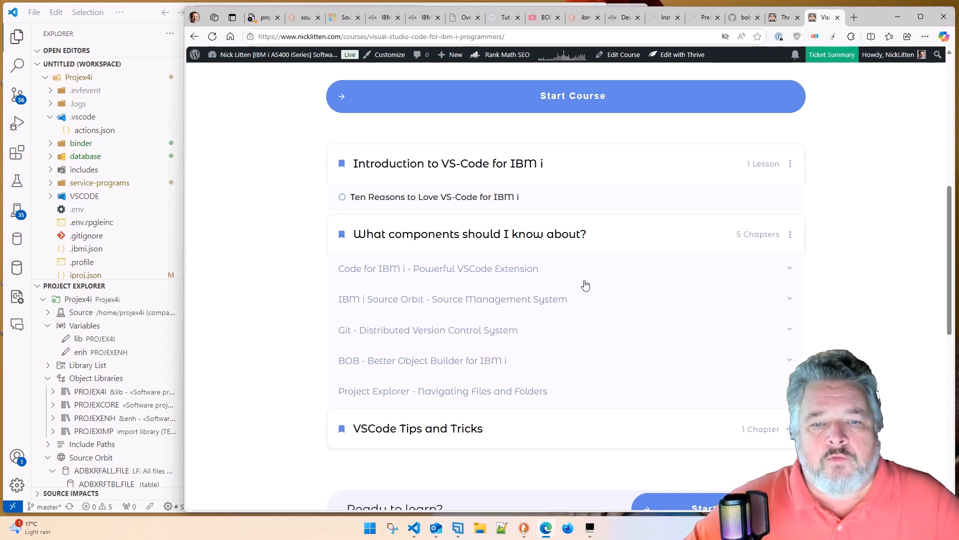
pyautogui.click(438, 268)
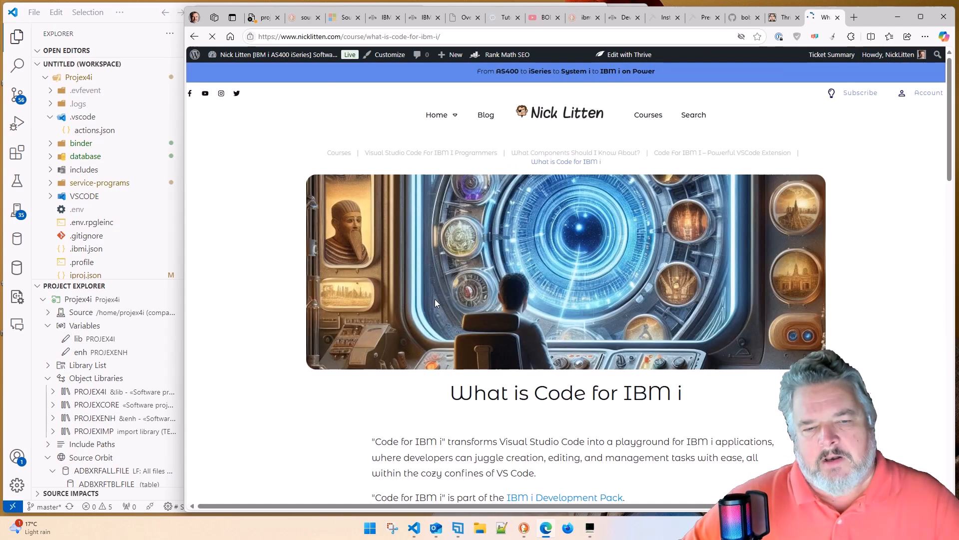
# Scroll the lesson down to the IBM i Development Pack marketplace screenshot and extension list
pyautogui.scroll(-3)
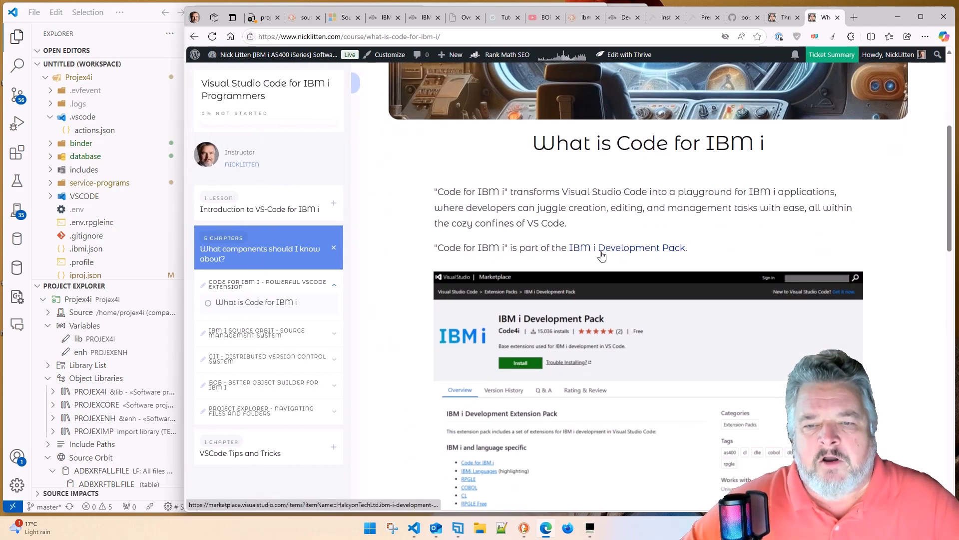
pyautogui.scroll(-3)
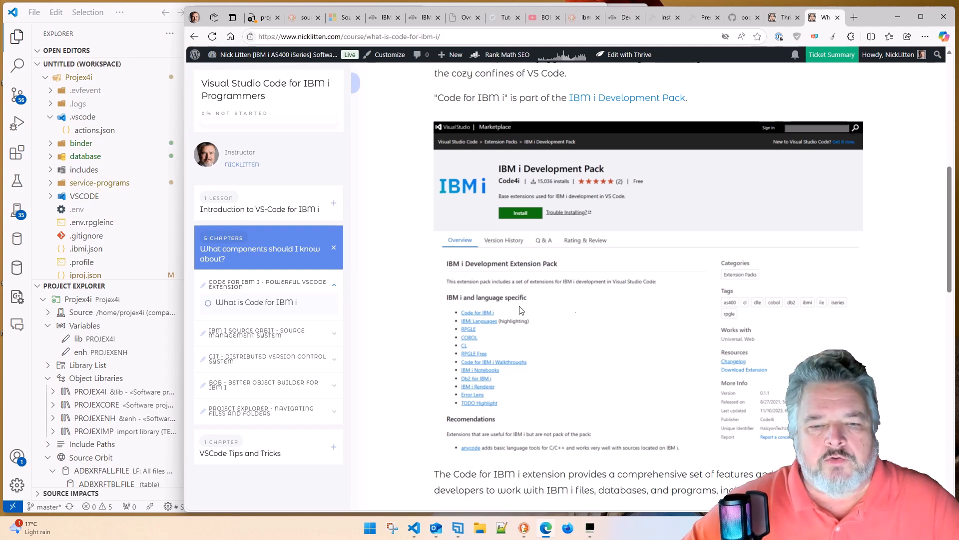
pyautogui.moveTo(567, 282)
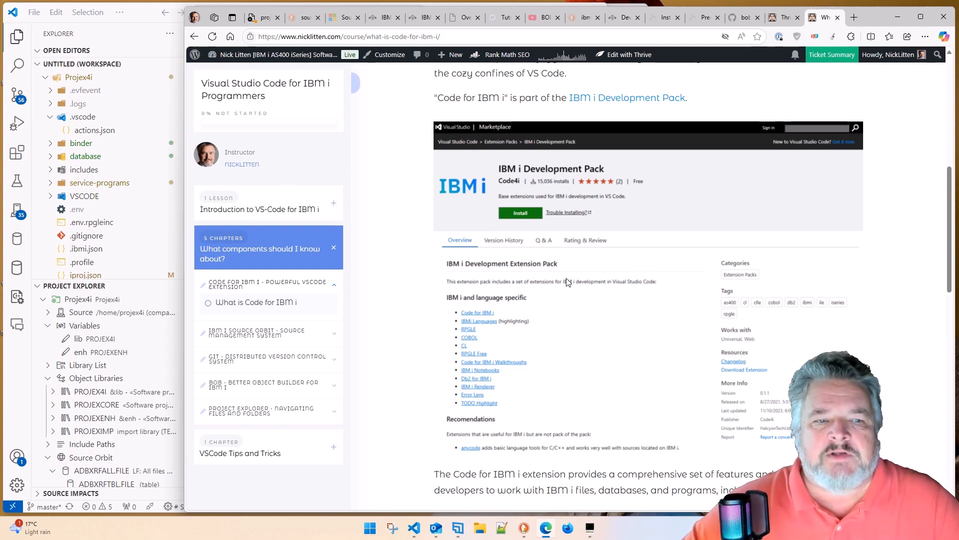
pyautogui.moveTo(306, 336)
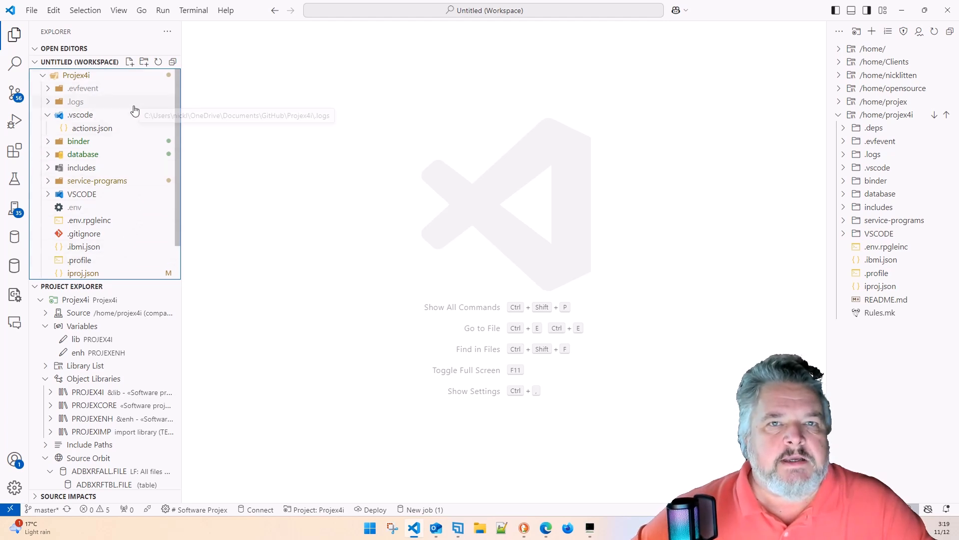
pyautogui.moveTo(896, 277)
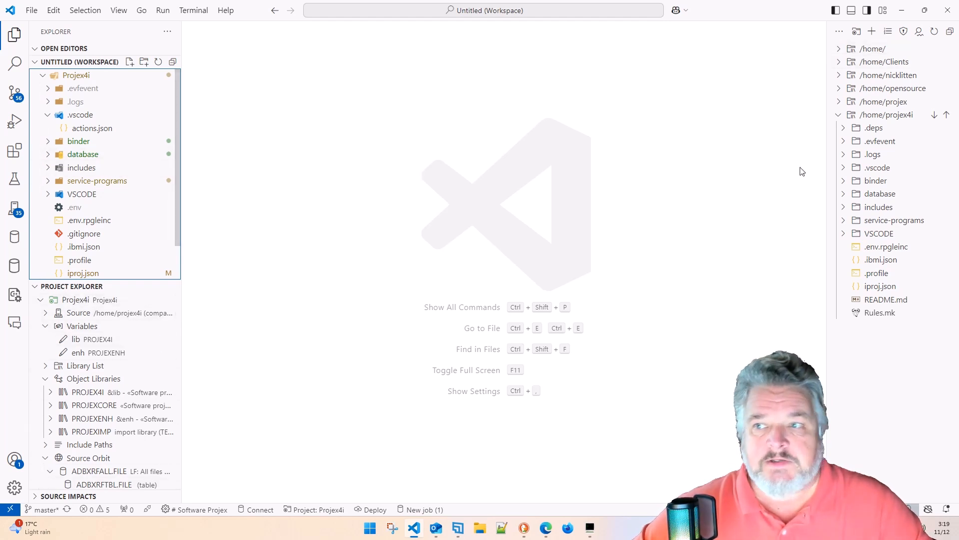
pyautogui.moveTo(881, 141)
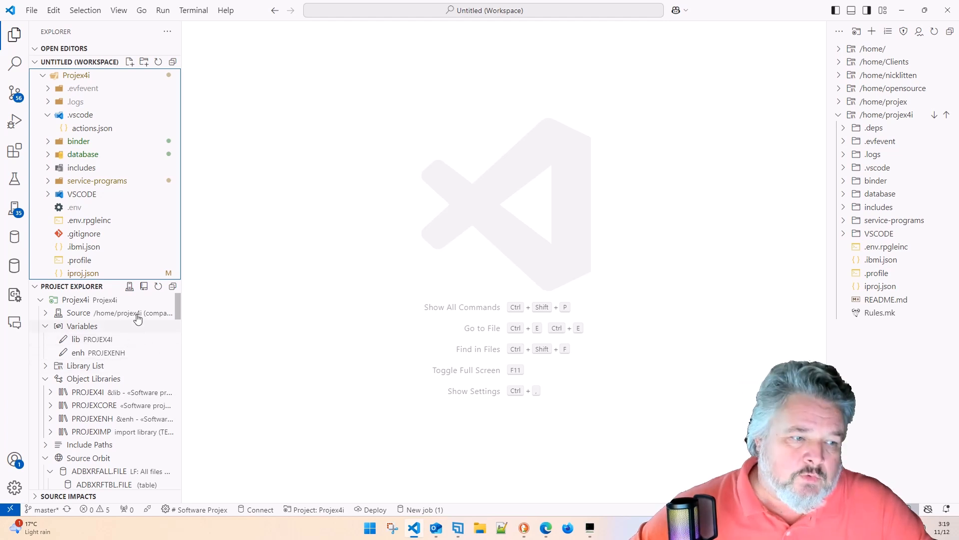
pyautogui.moveTo(634, 316)
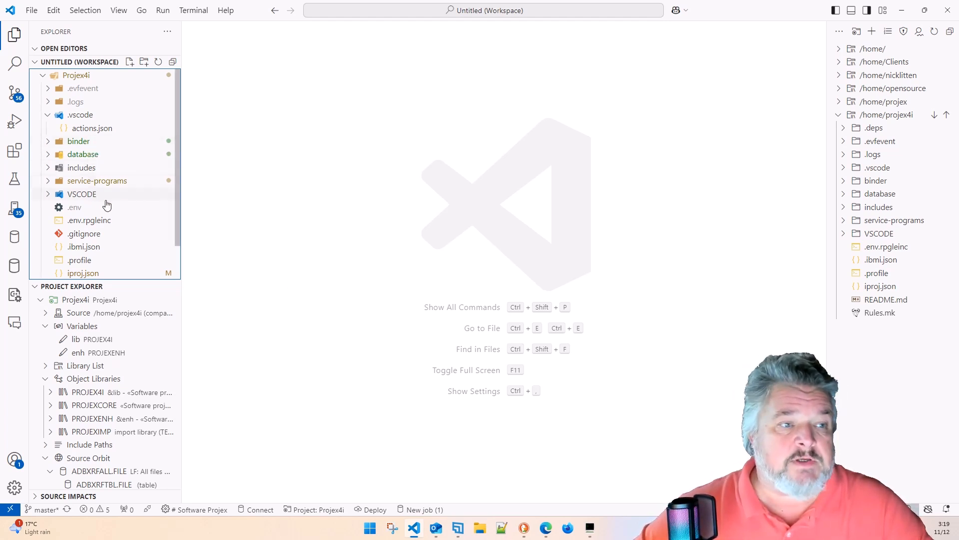
# Open srvcore.sqlrpgle from service-programs and scroll through its procedures to rtn_quoted near line 3220
pyautogui.click(95, 181)
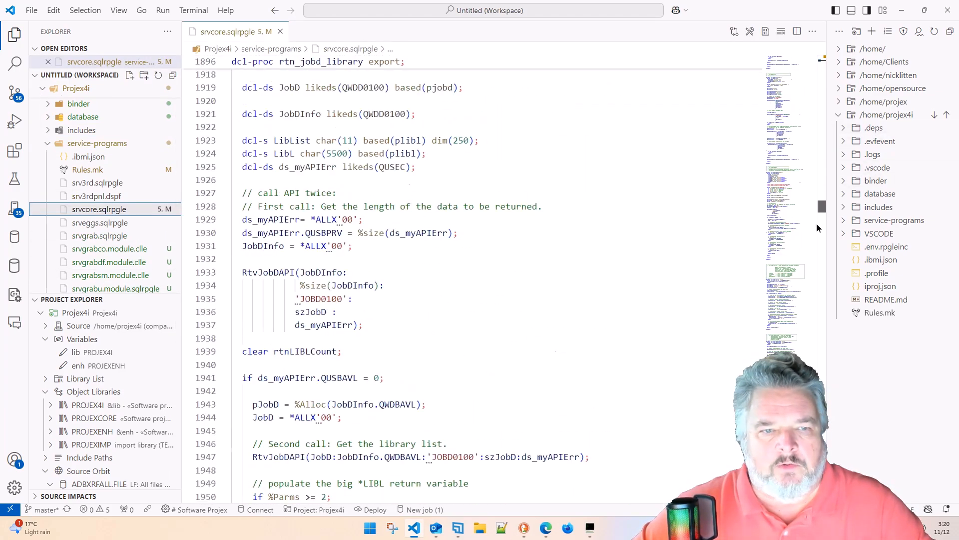
pyautogui.scroll(-3)
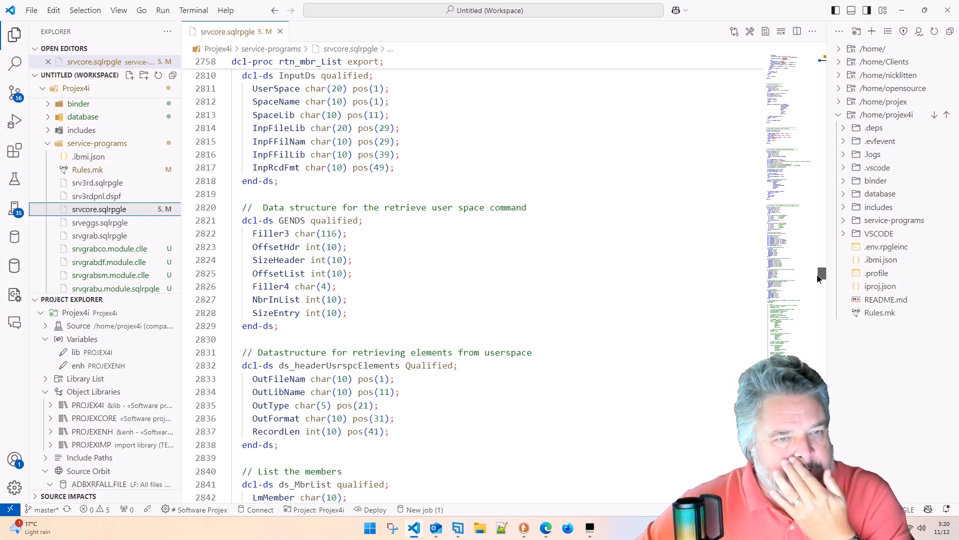
pyautogui.scroll(-3)
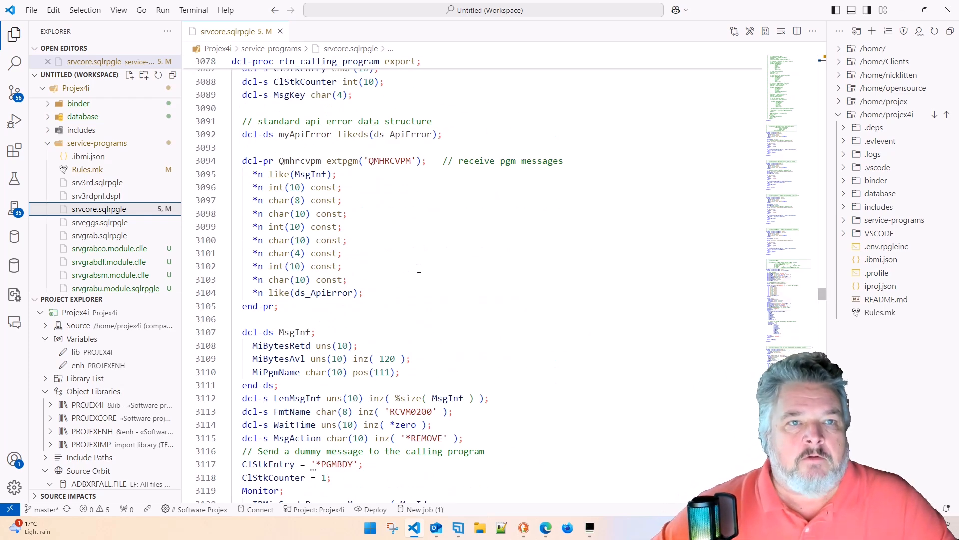
pyautogui.moveTo(394, 220)
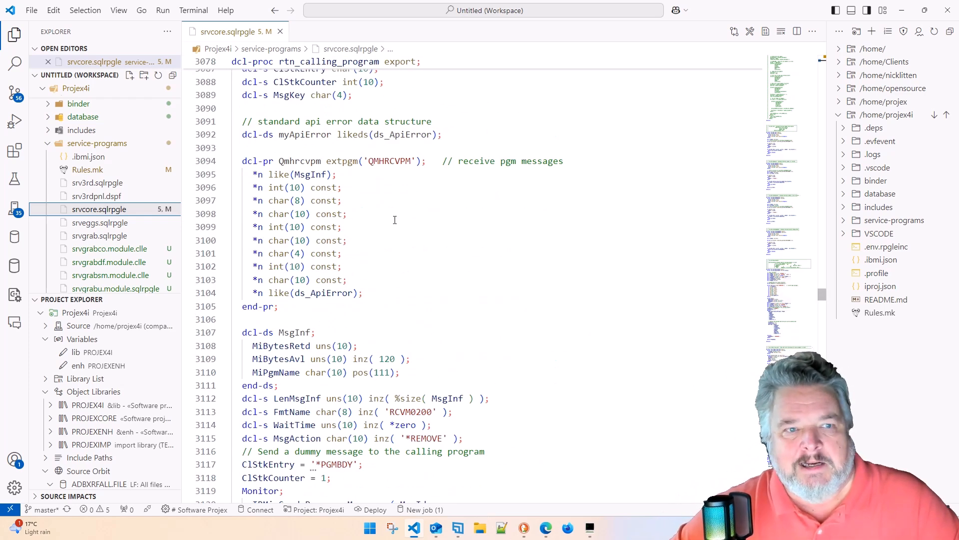
pyautogui.scroll(-3)
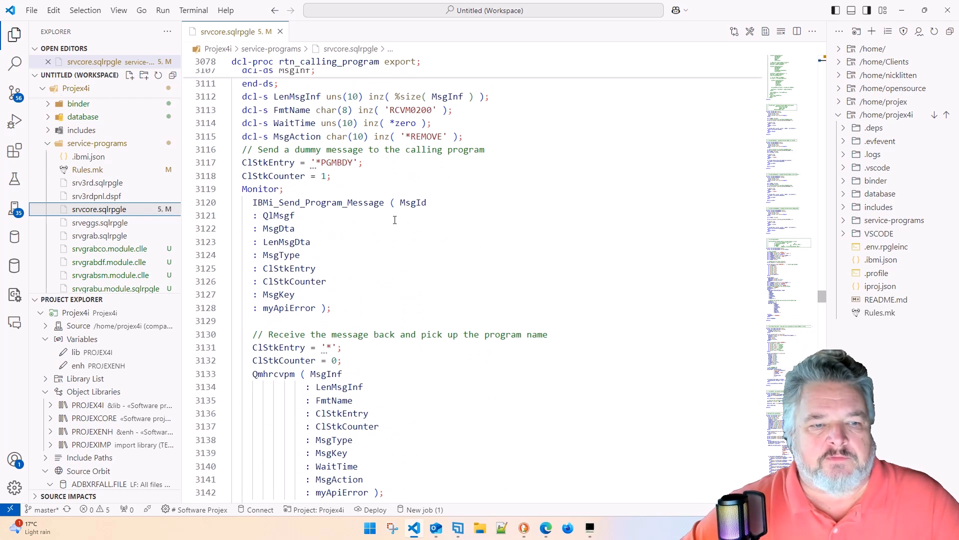
pyautogui.scroll(-3)
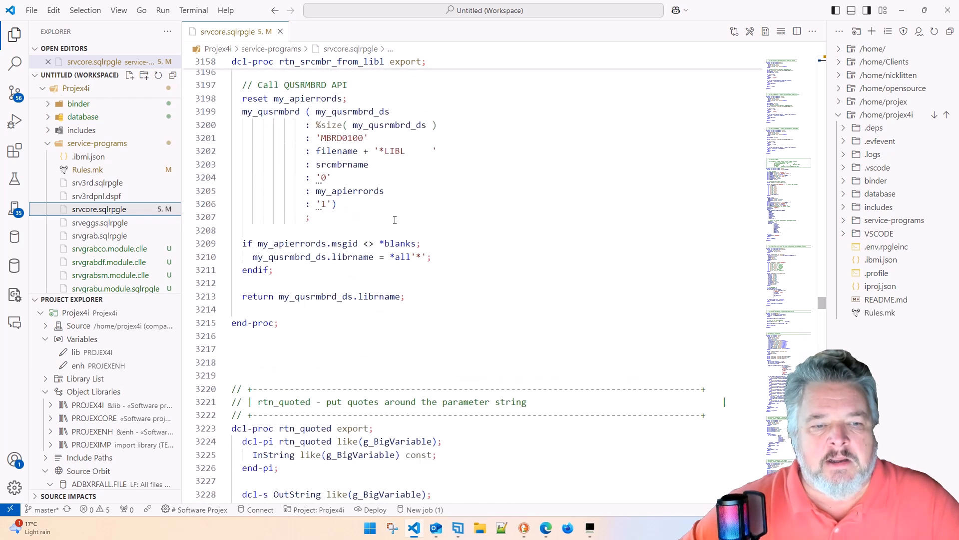
pyautogui.scroll(-3)
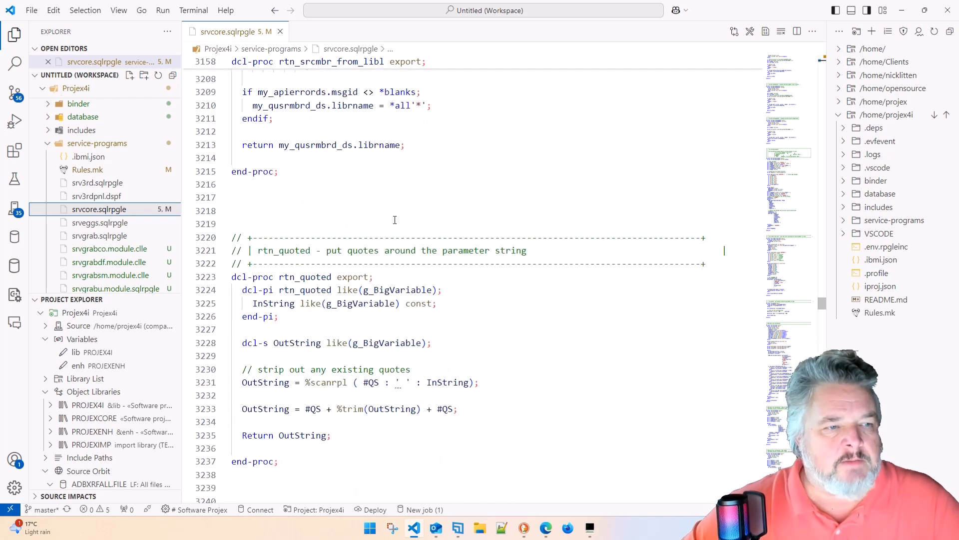
pyautogui.rightClick(99, 209)
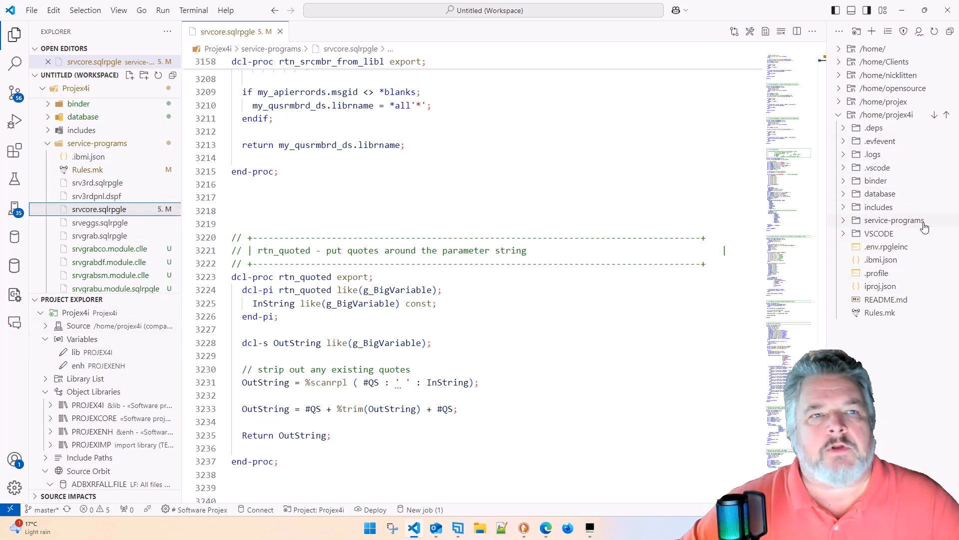
pyautogui.moveTo(885, 247)
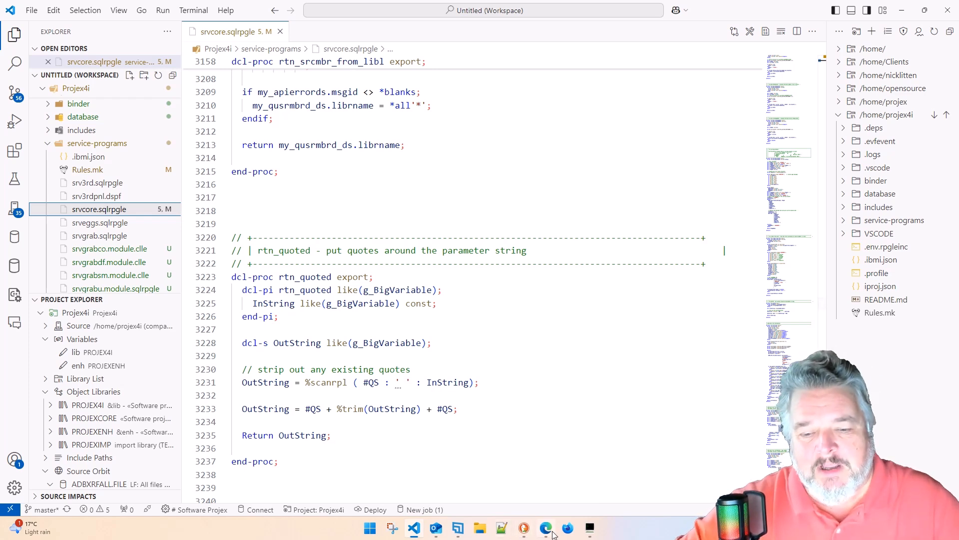
# Switch back to the course page in Edge and expand the VSCode Tips and Tricks chapter
pyautogui.click(546, 527)
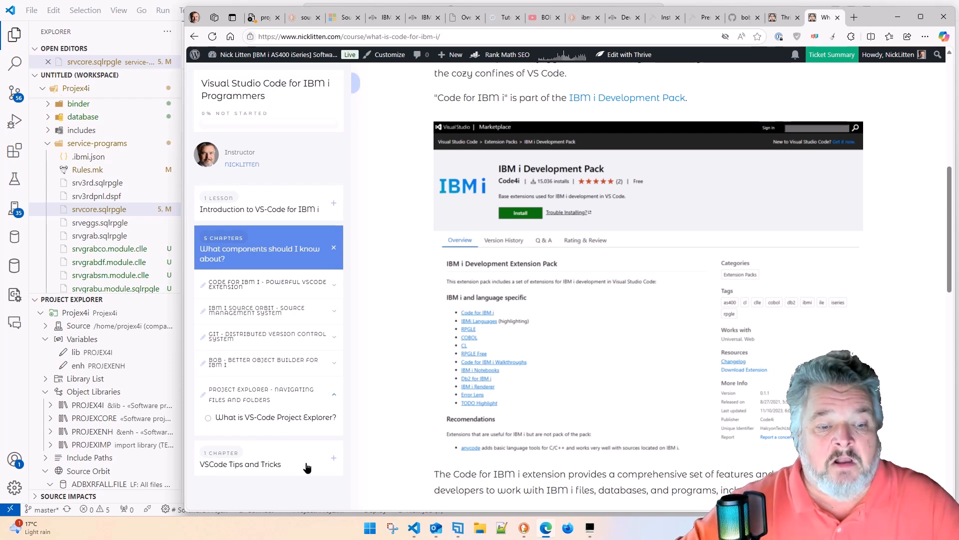
pyautogui.click(241, 464)
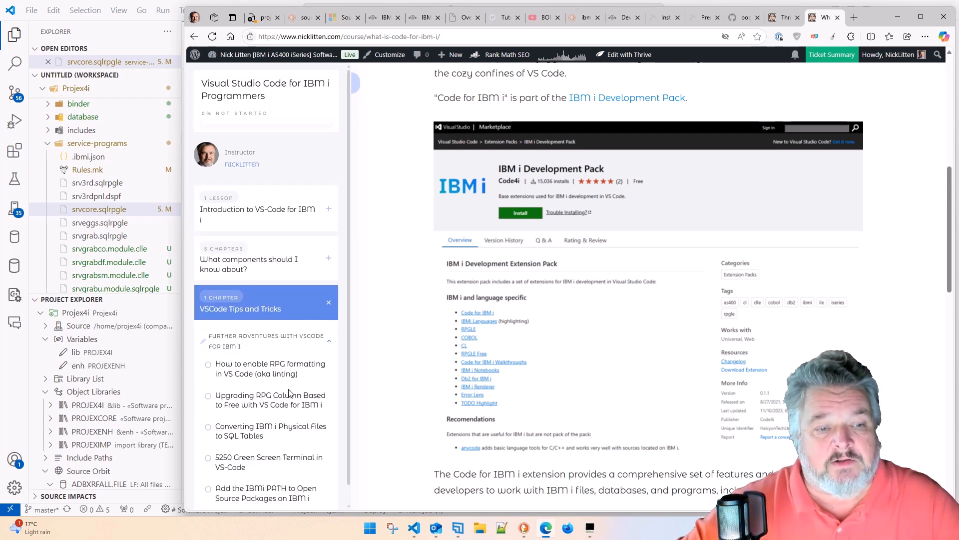
pyautogui.moveTo(308, 404)
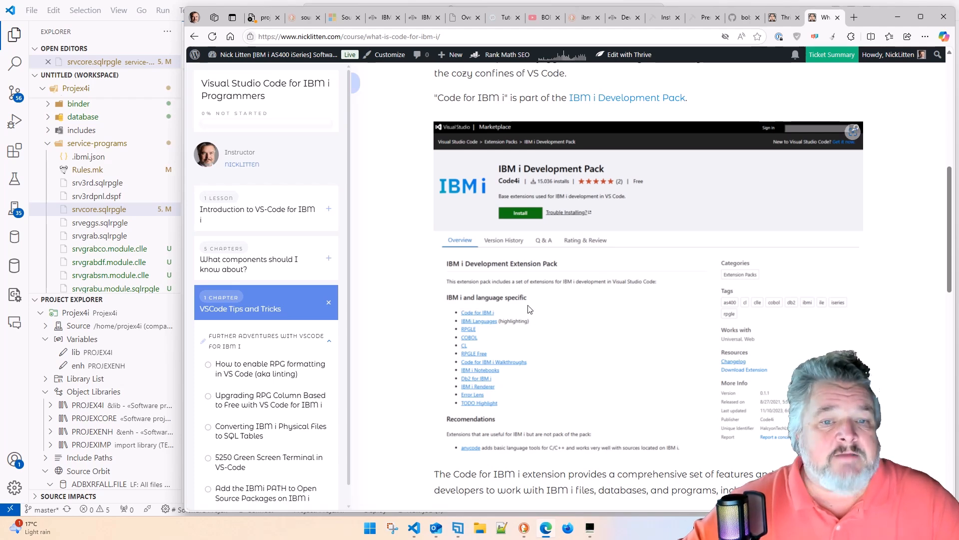
pyautogui.moveTo(411, 339)
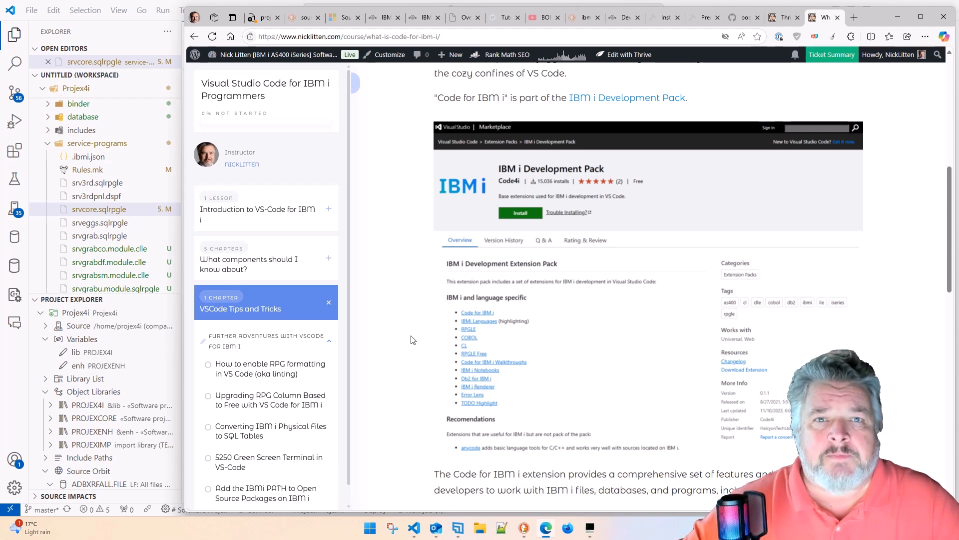